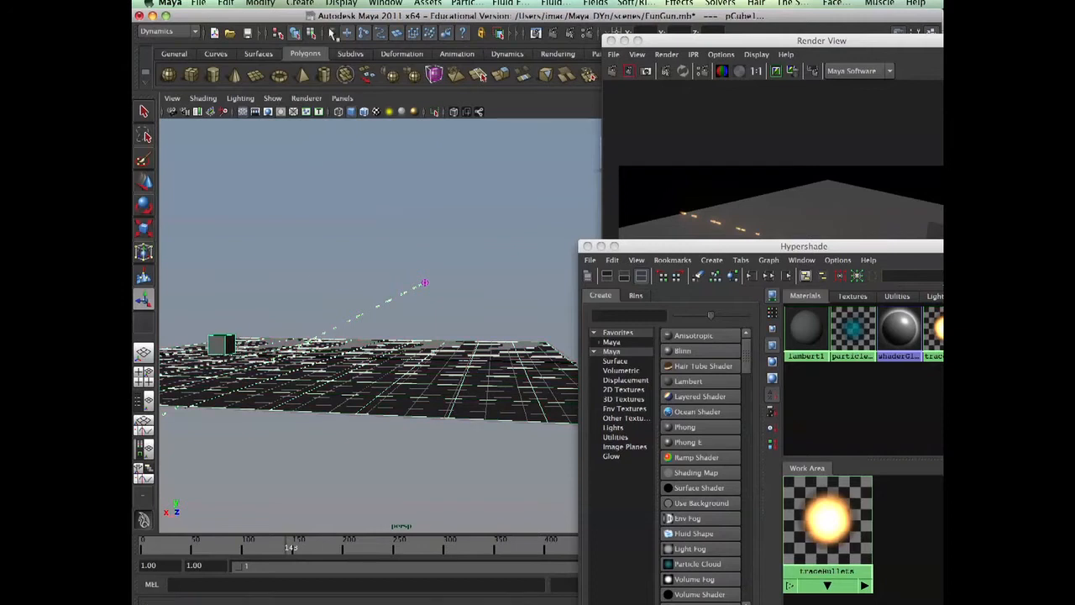
# Close the Hypershade and Render View windows, leaving the perspective viewport and Attribute Editor
pyautogui.click(466, 4)
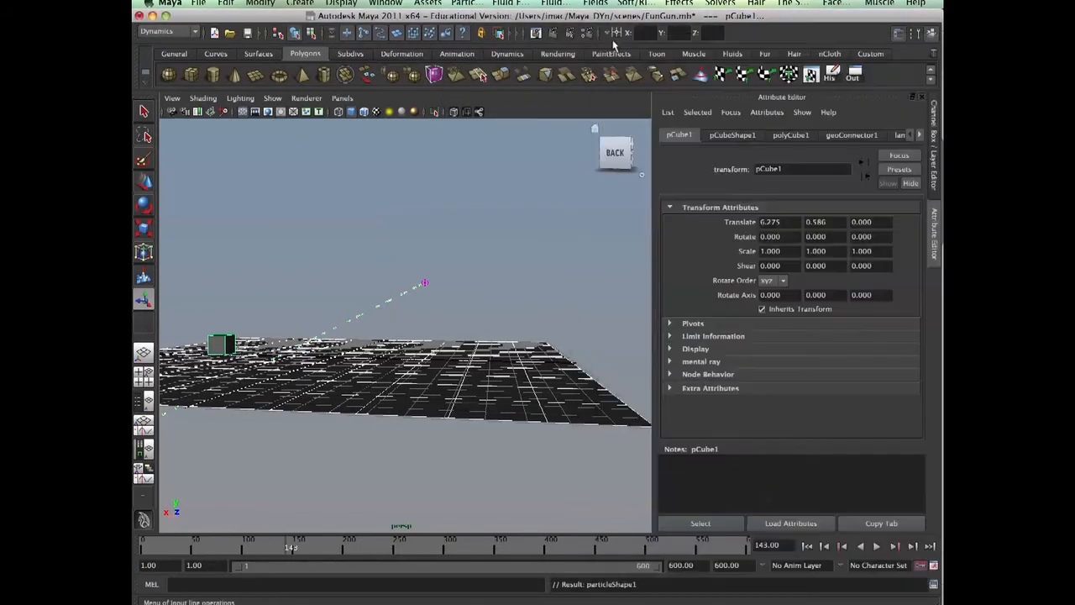
pyautogui.click(877, 546)
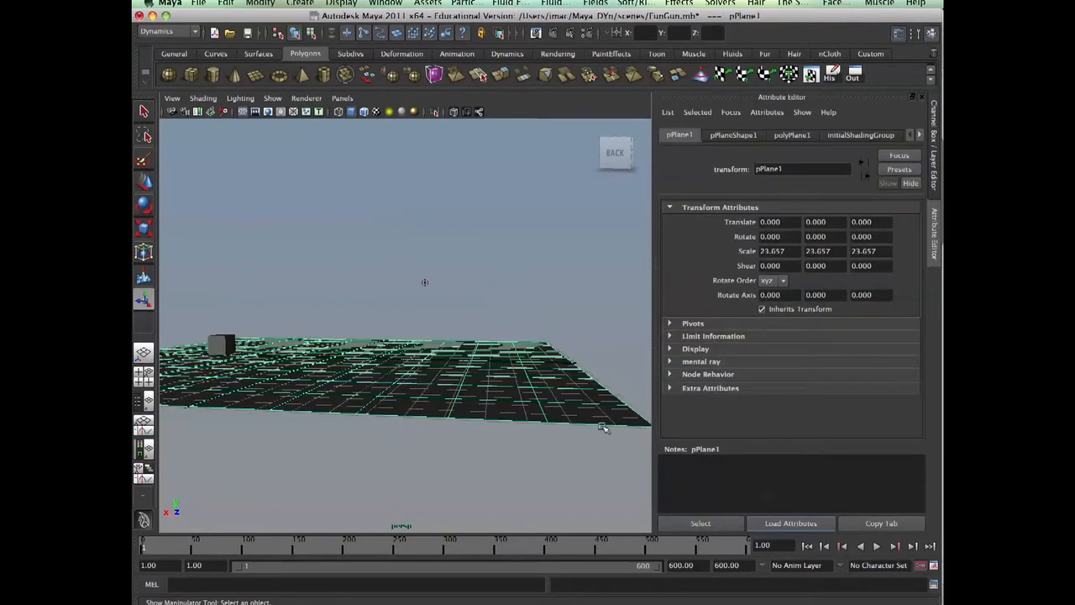
# Apply Particles > Make Collide so the particle stream bounces off pPlane1 during playback
pyautogui.click(876, 546)
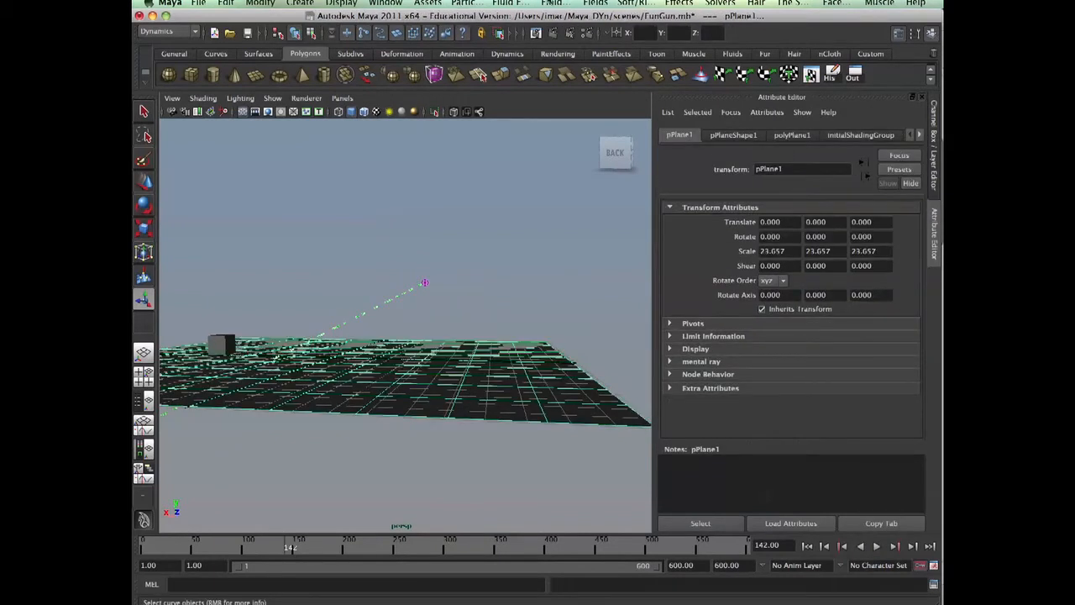
pyautogui.click(466, 4)
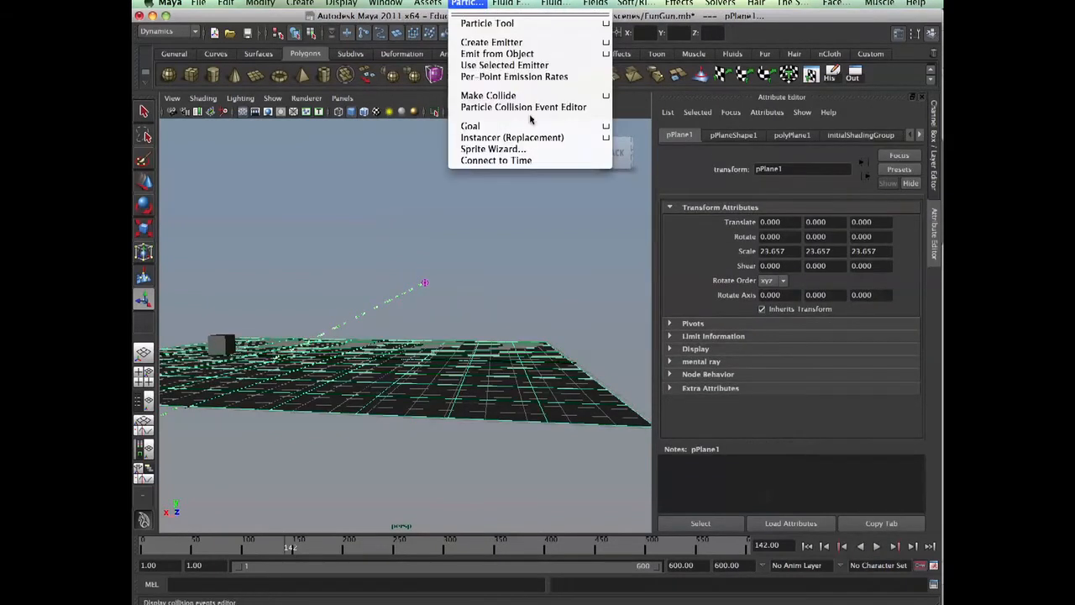
pyautogui.click(488, 95)
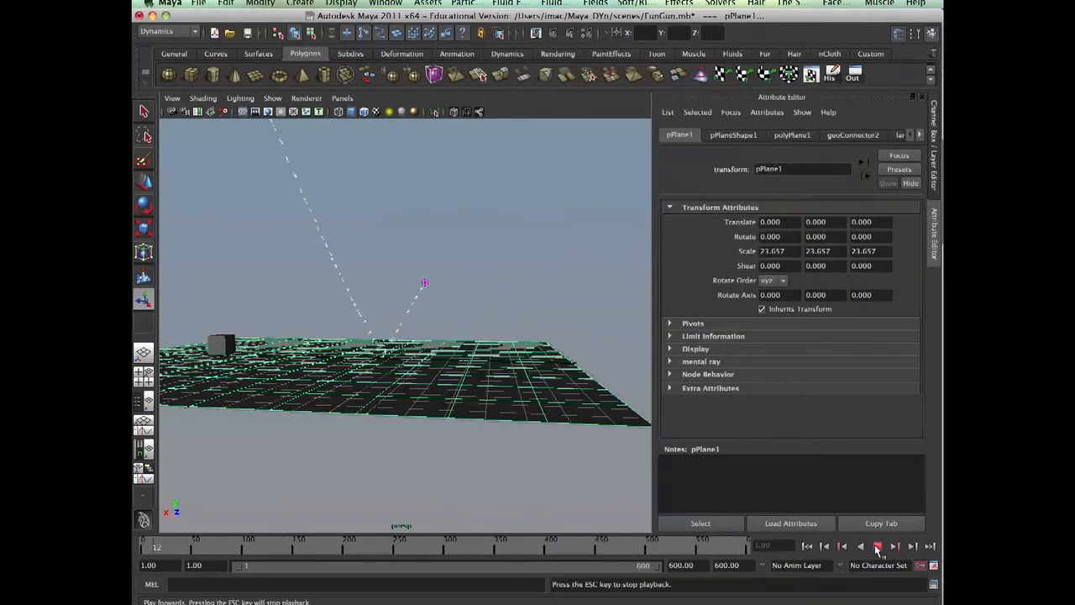
# Halt playback with the particles mid-flight and toggle the Channel Box/Layer Editor
pyautogui.click(876, 546)
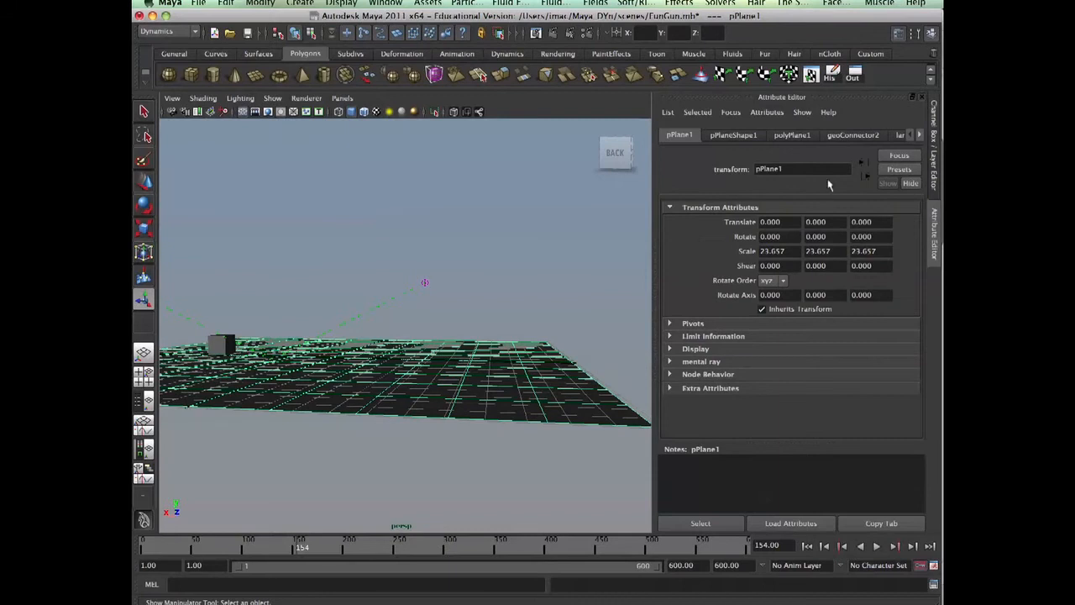
pyautogui.click(932, 33)
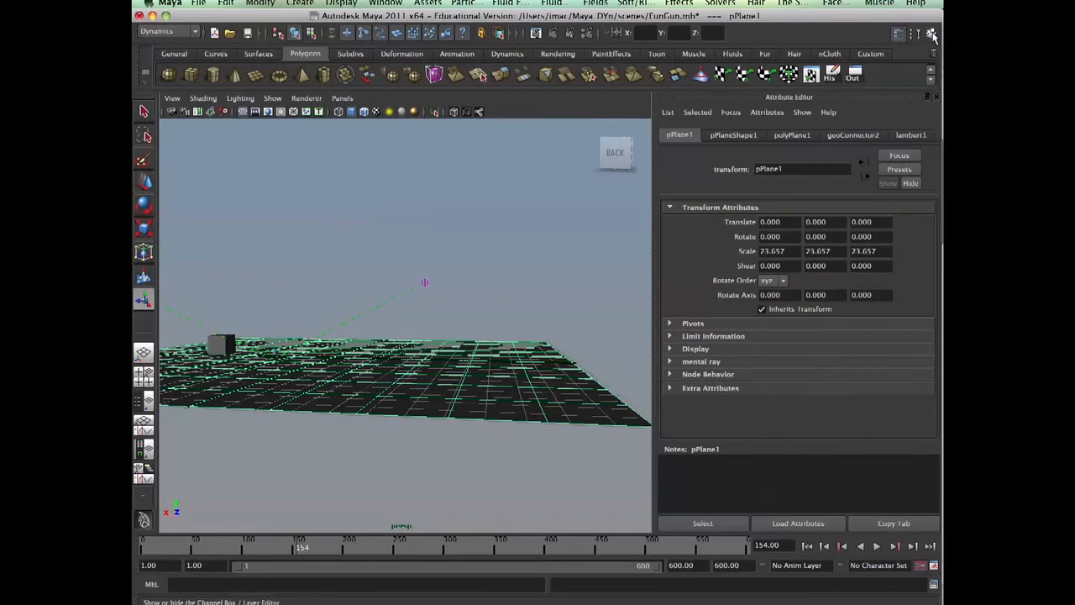